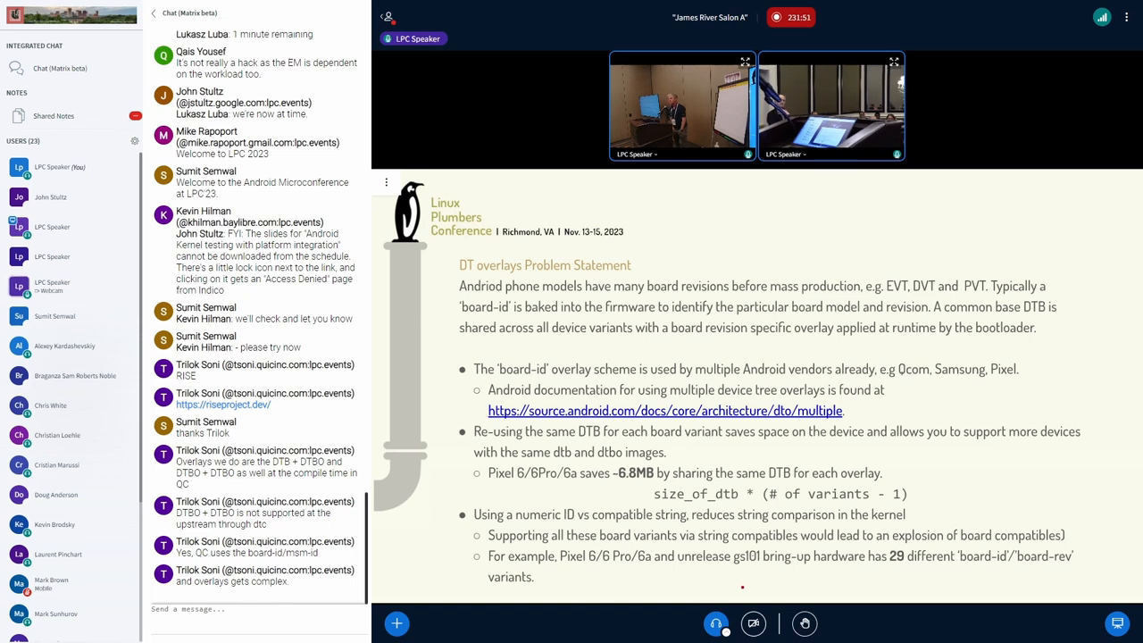
scroll("down", 3)
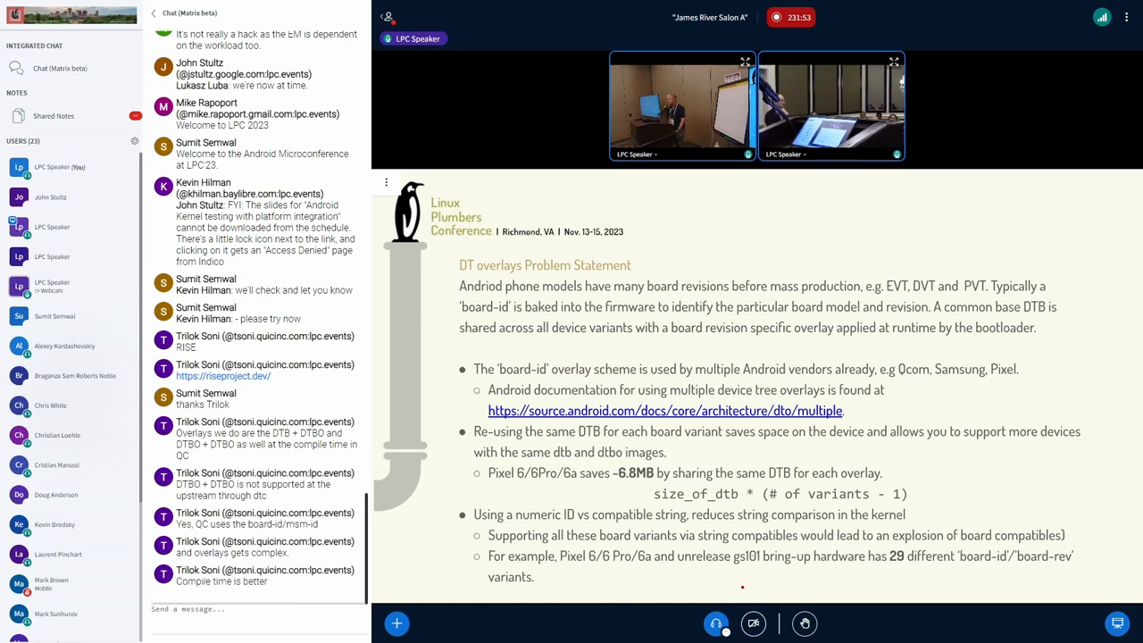